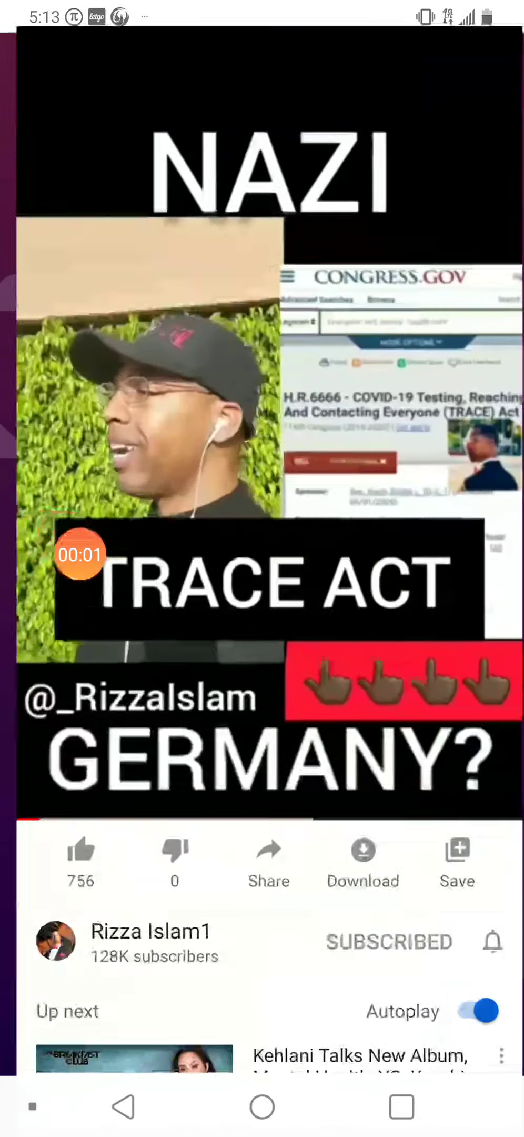
Step: Reveal the playback controls on the TRACE Act video at 0:28 of 9:05
left_click(262, 435)
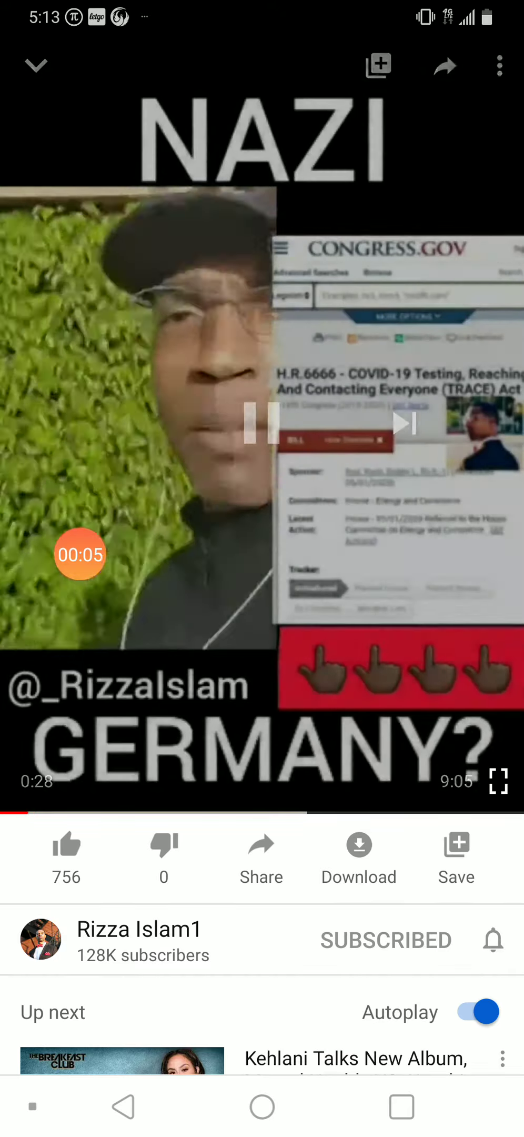
Step: Play the video in full-screen landscape and show its controls around 6:03 of 9:05
left_click(262, 426)
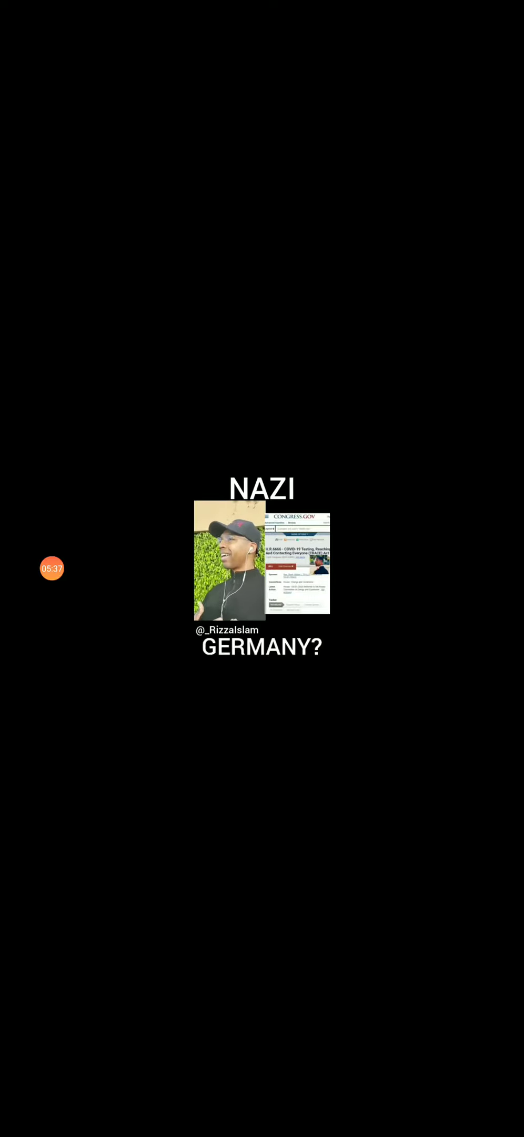
left_click(263, 568)
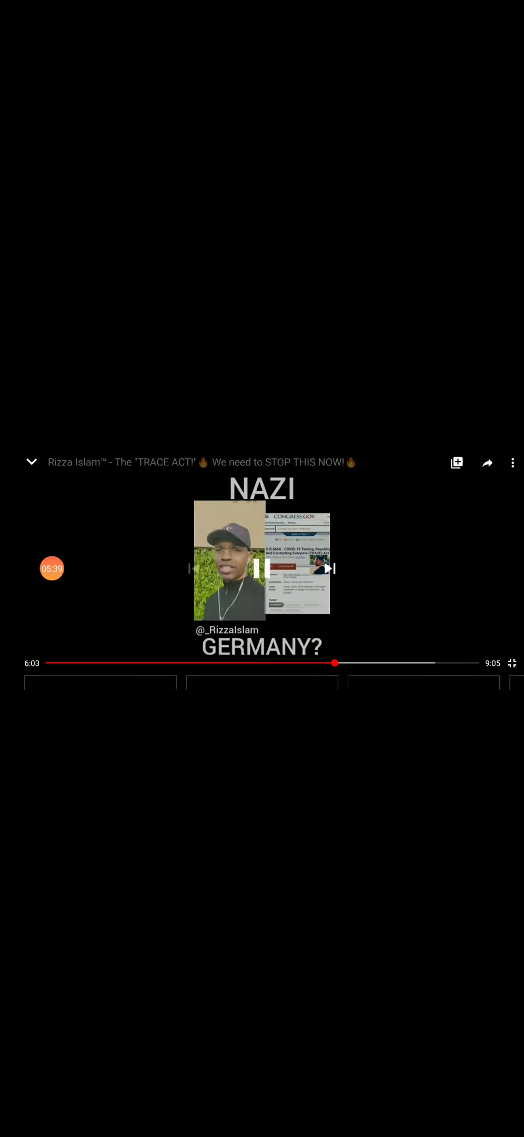